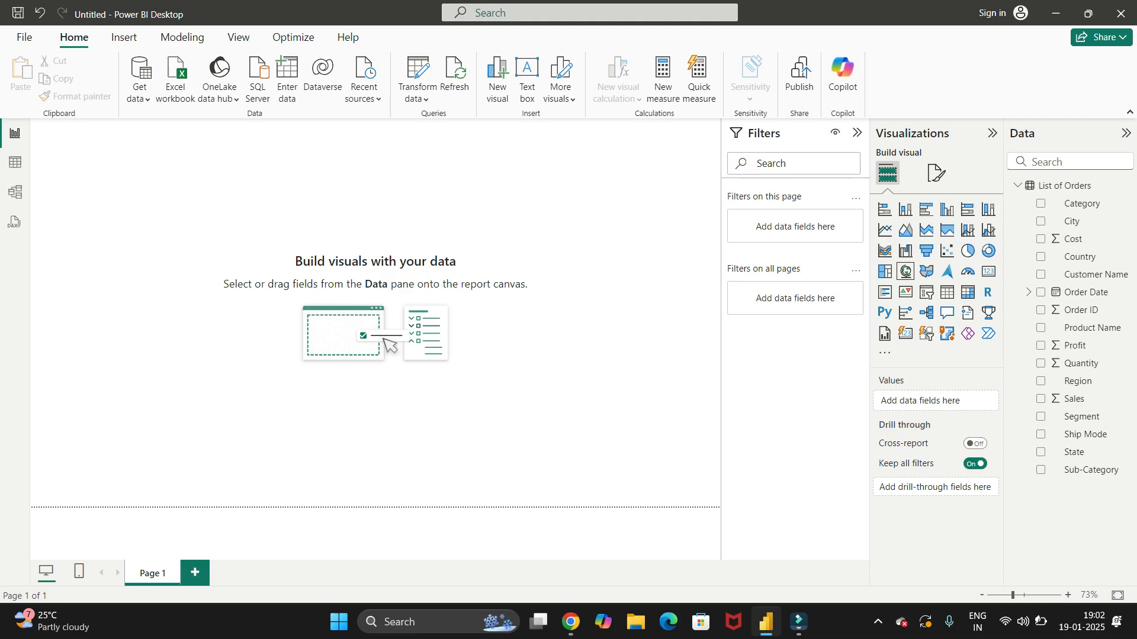
{"action": "mouse_move", "coordinate": [904, 252]}
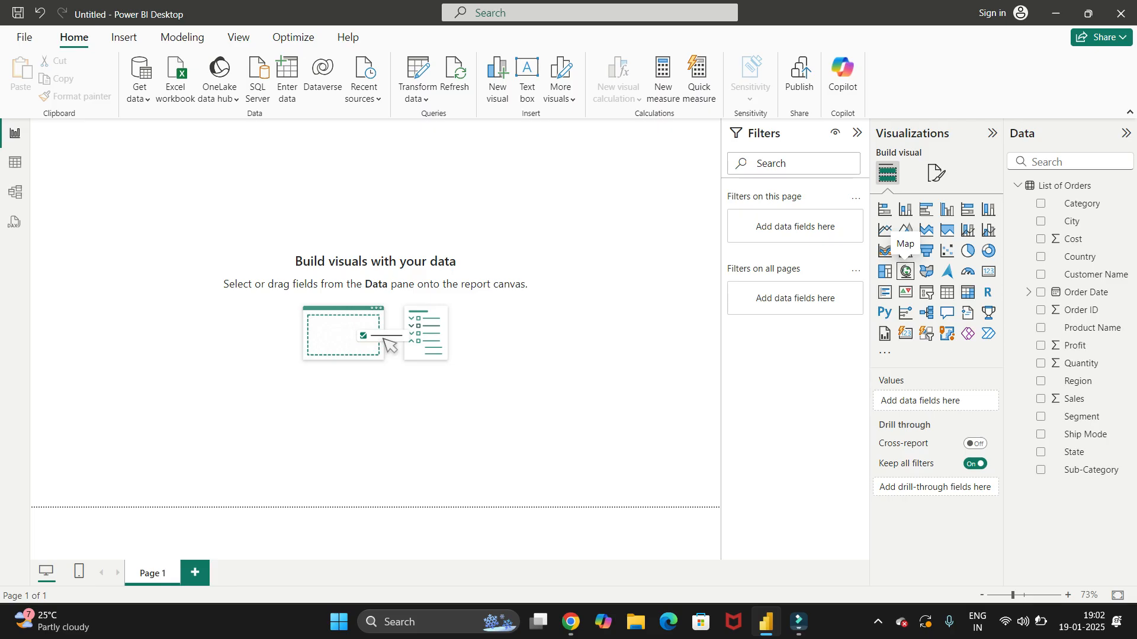
{"action": "mouse_move", "coordinate": [925, 250]}
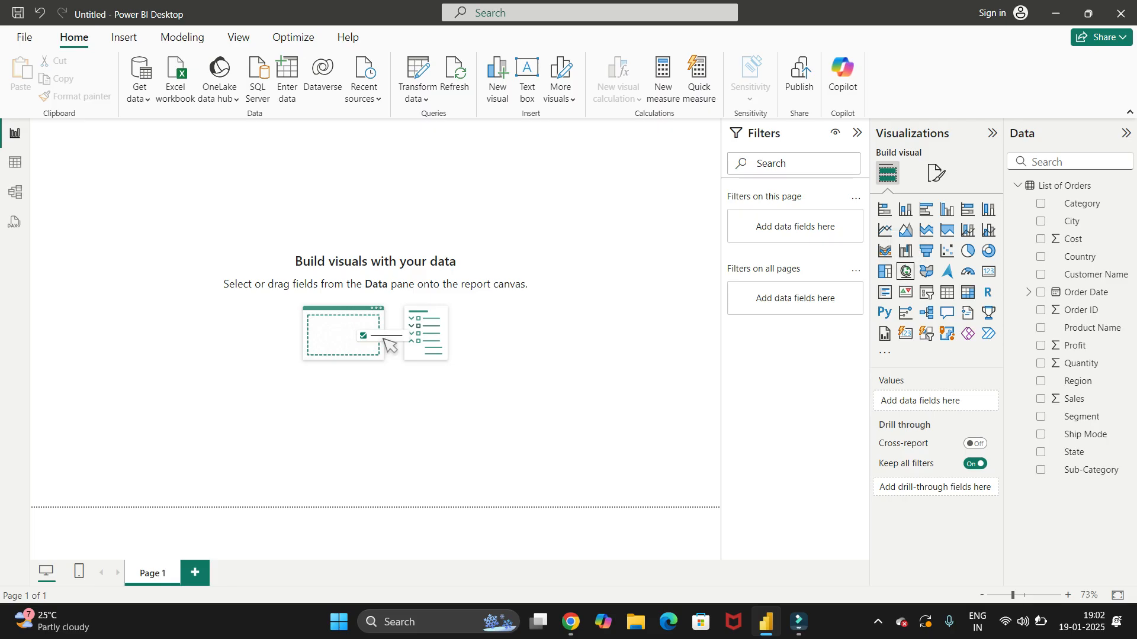
{"action": "mouse_move", "coordinate": [904, 251]}
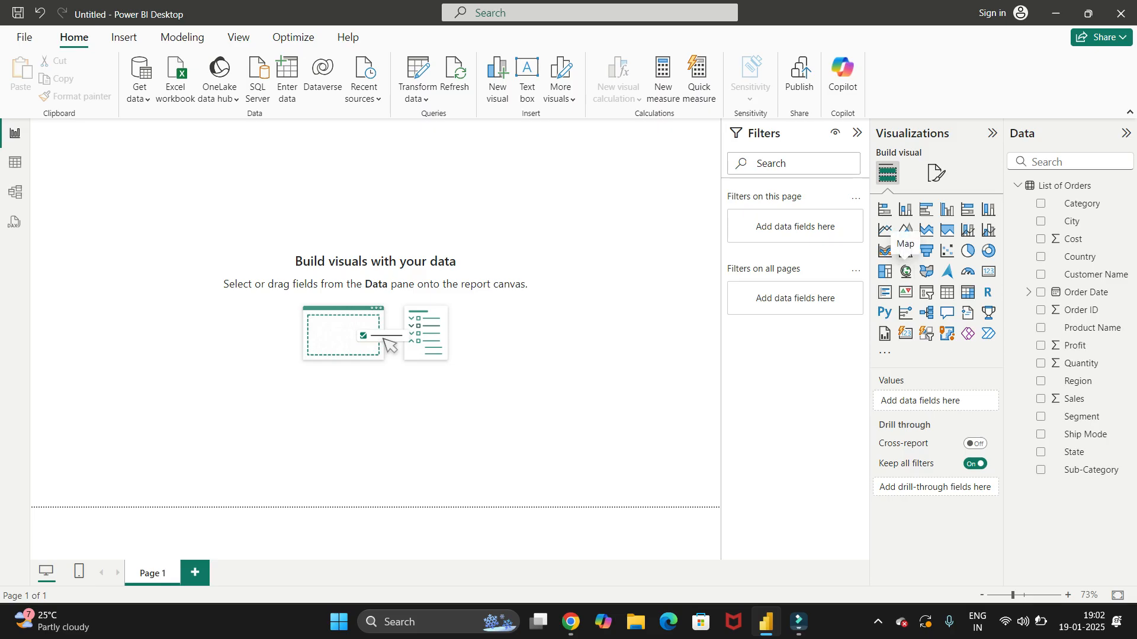
Step: Add a Map visual of Country to the report page and widen it
{"action": "left_click", "coordinate": [904, 250]}
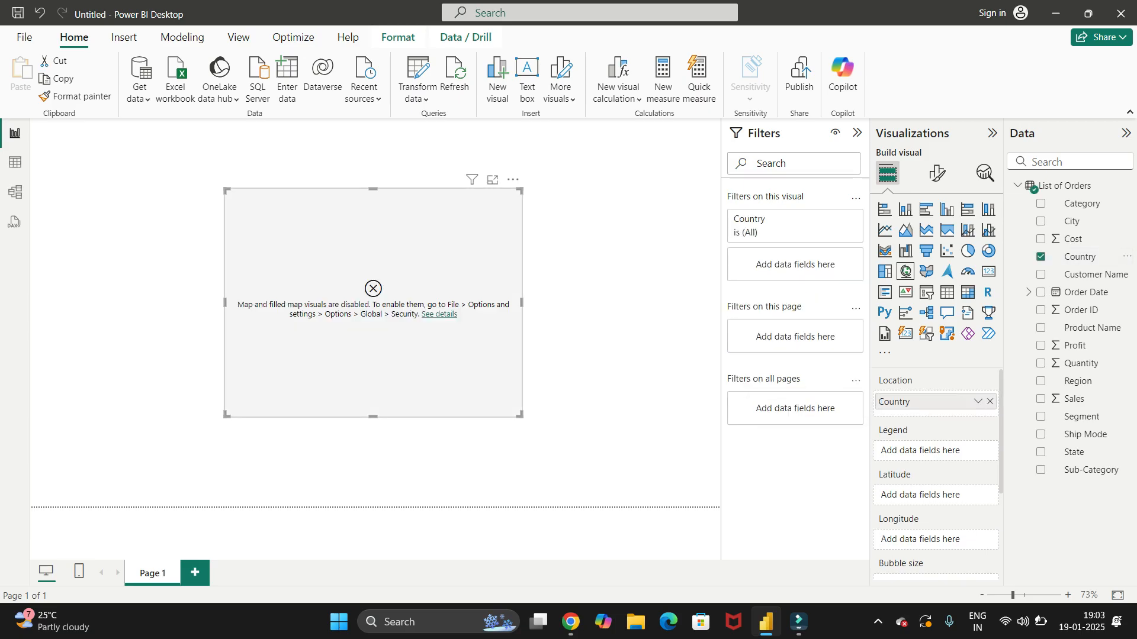
{"action": "left_click_drag", "start_coordinate": [520, 416], "coordinate": [613, 445]}
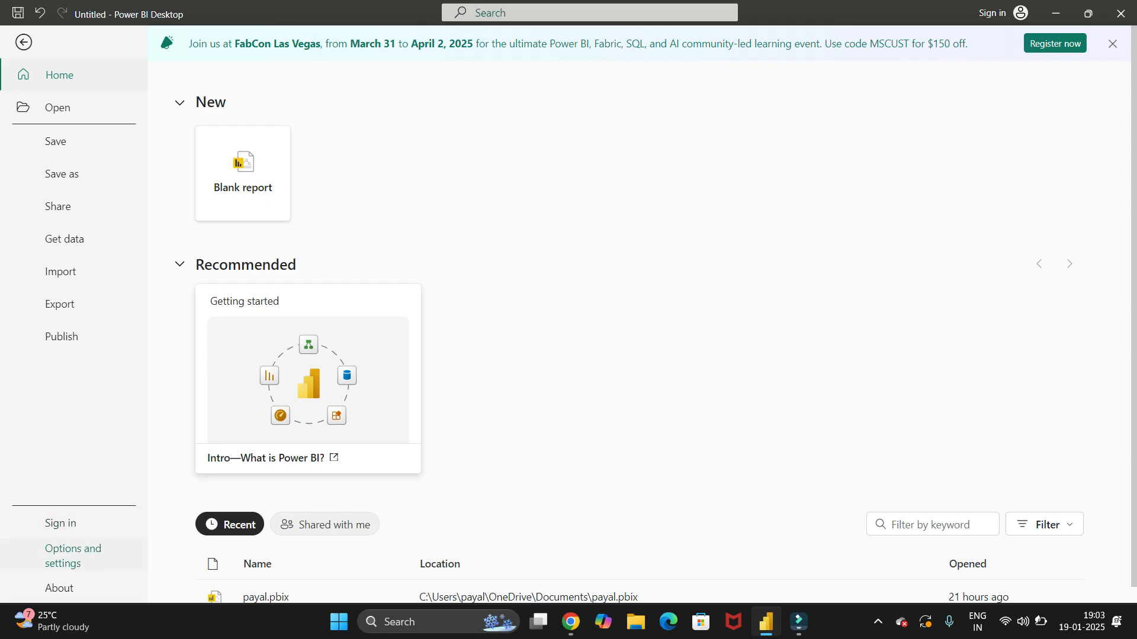
Step: Open Options and settings, then the Global Security page of Options
{"action": "left_click", "coordinate": [73, 556]}
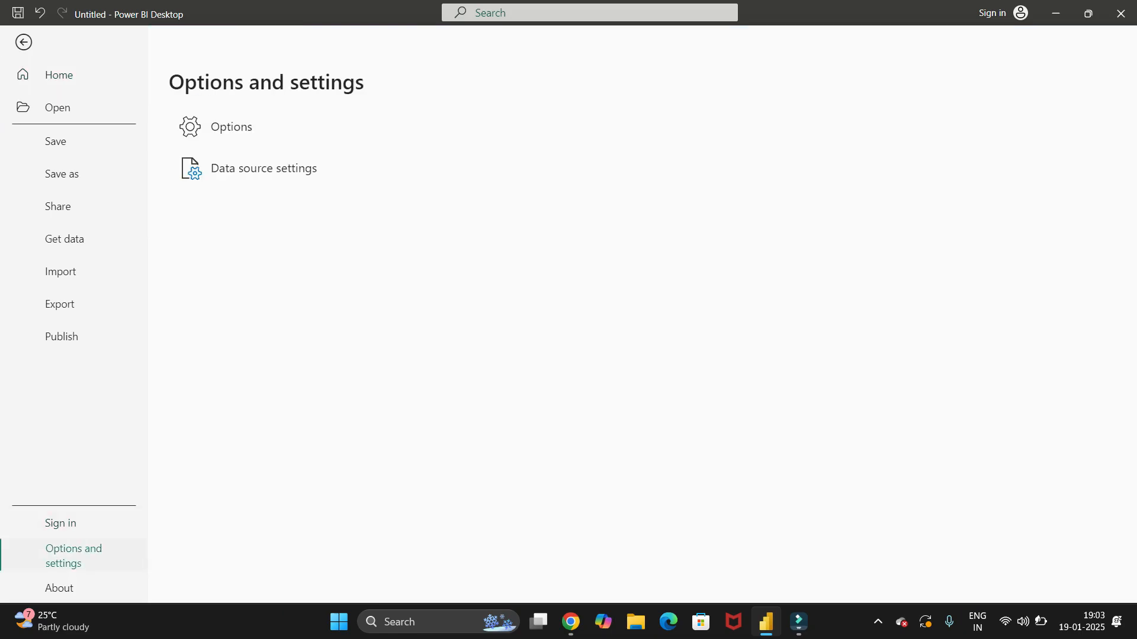
{"action": "left_click", "coordinate": [23, 42]}
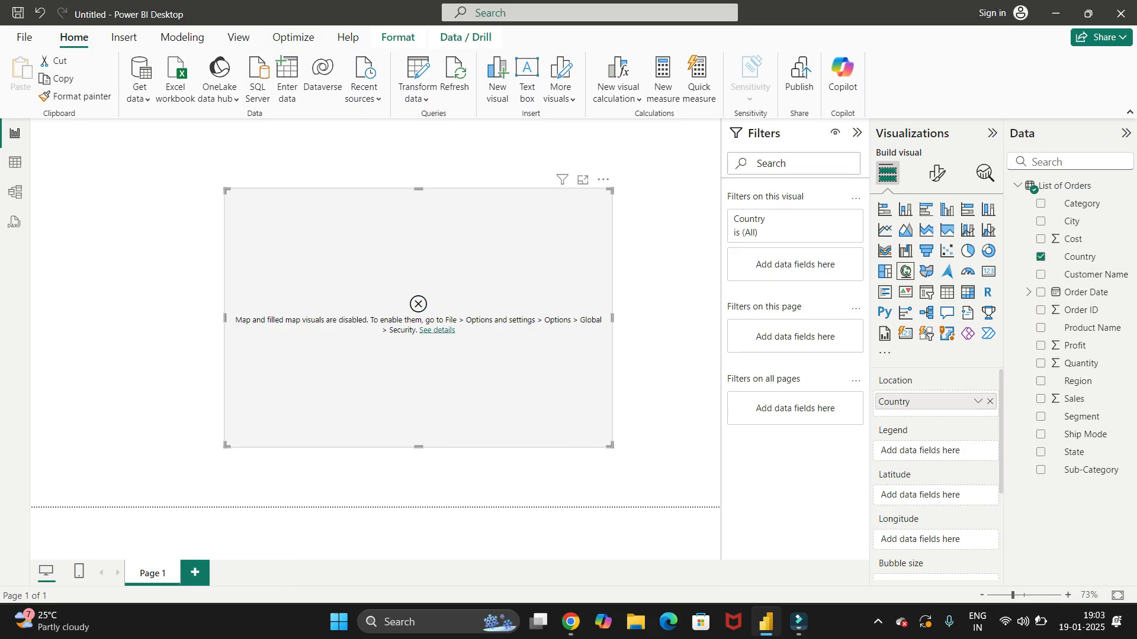
{"action": "left_click", "coordinate": [436, 331]}
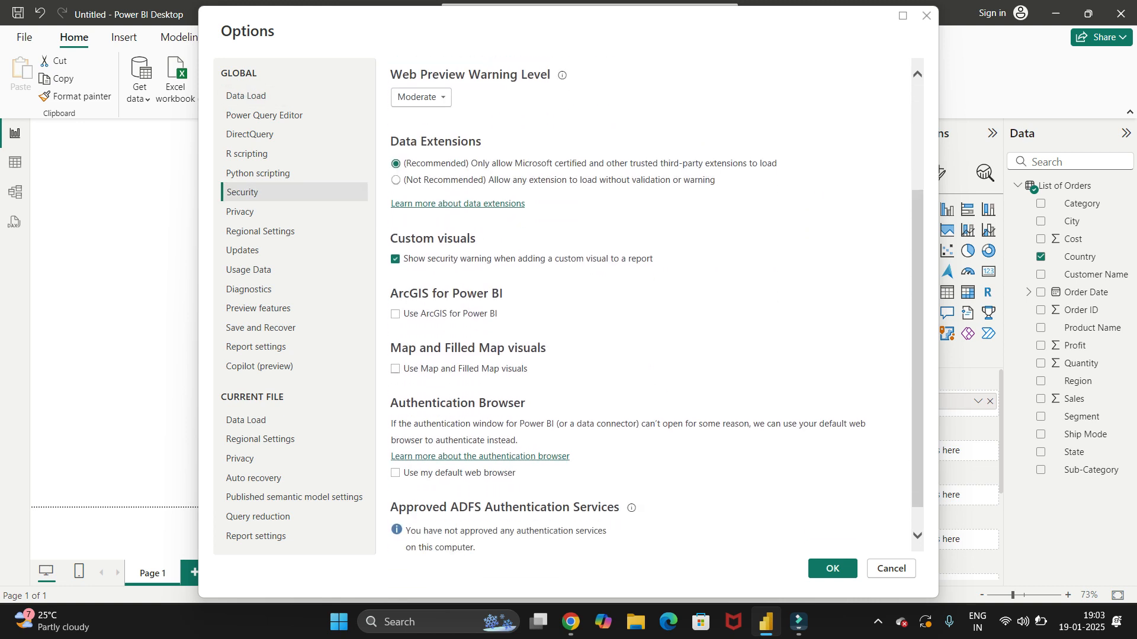
Step: Tick 'Use Map and Filled Map visuals' and confirm with OK
{"action": "scroll", "scroll_direction": "down", "scroll_amount": 3}
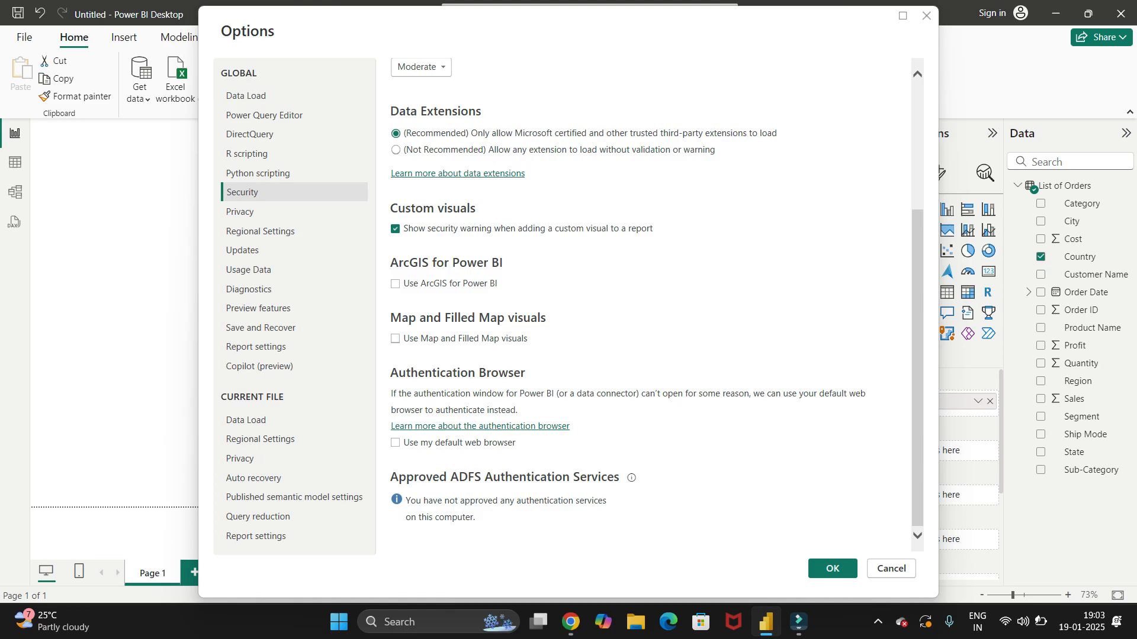
{"action": "left_click", "coordinate": [395, 339]}
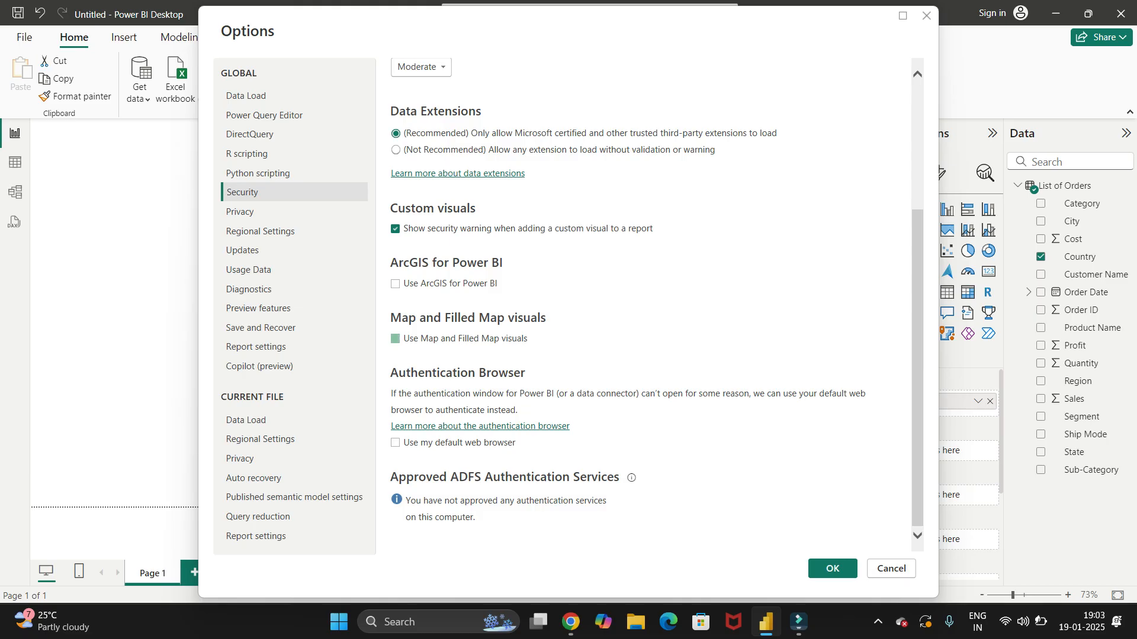
{"action": "left_click", "coordinate": [394, 339]}
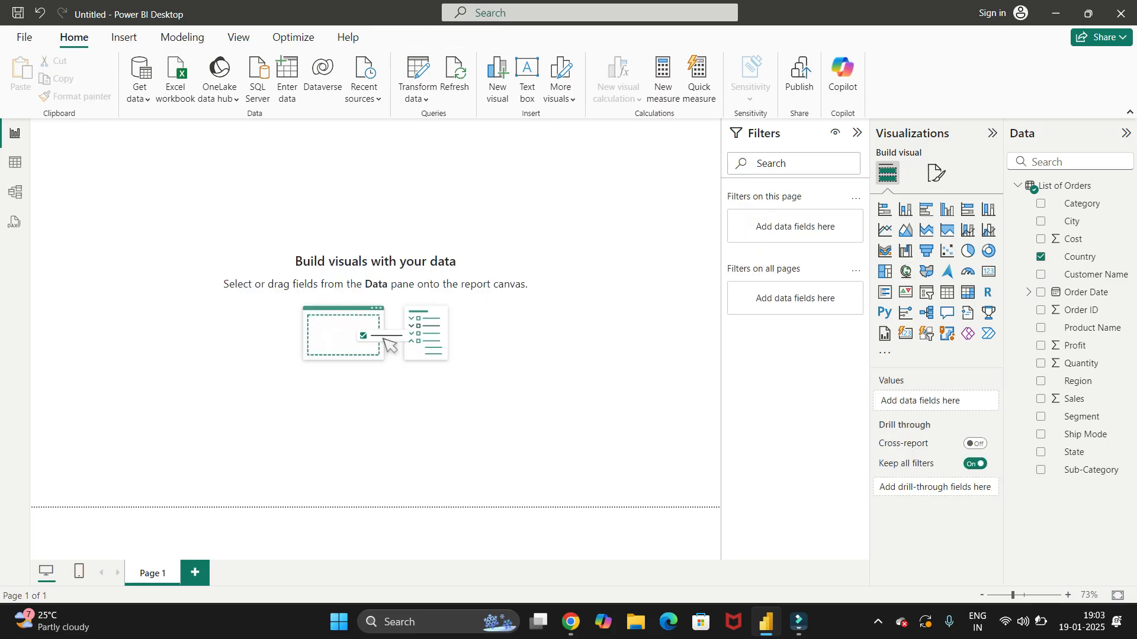
{"action": "mouse_move", "coordinate": [904, 250]}
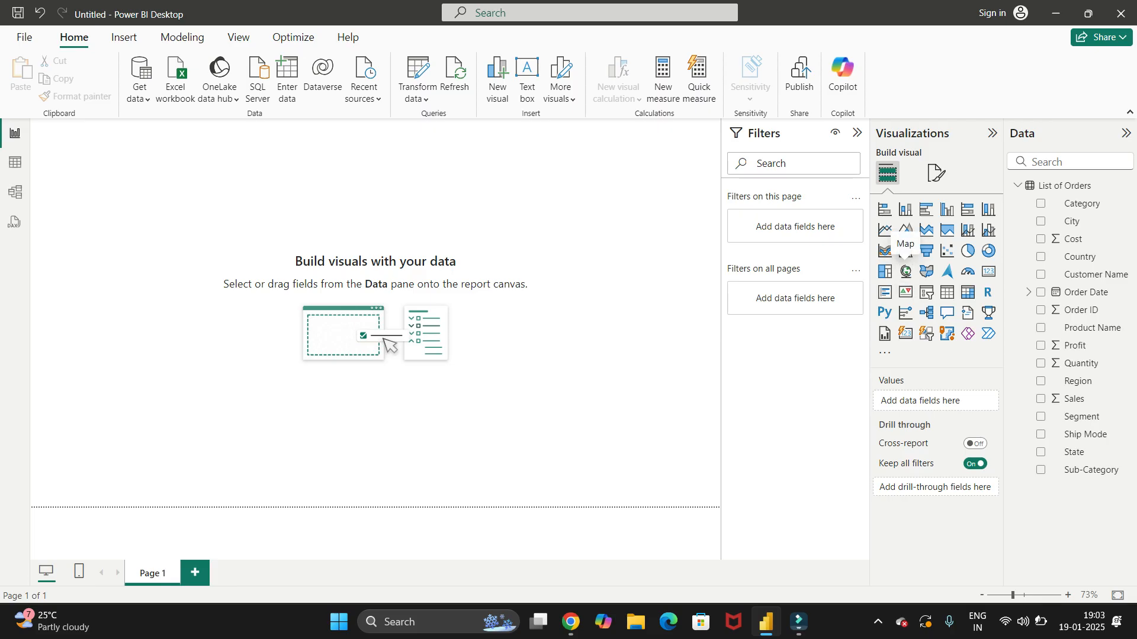
Step: Add the Map visual with Country as Location, plotting European country bubbles, and select it
{"action": "left_click", "coordinate": [905, 250]}
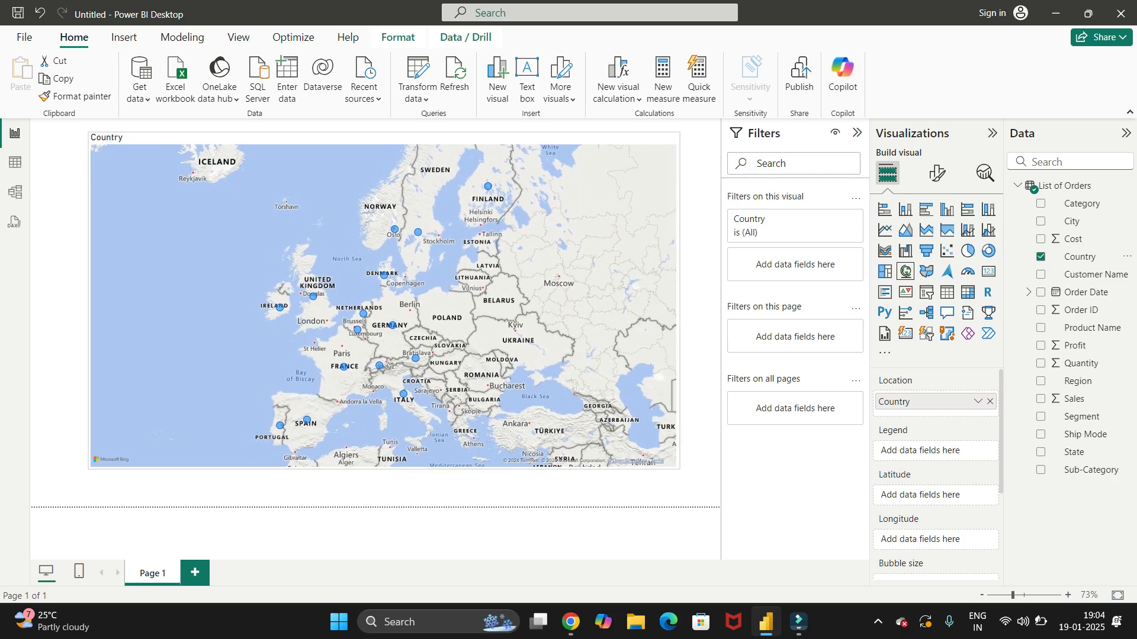
{"action": "left_click", "coordinate": [377, 304]}
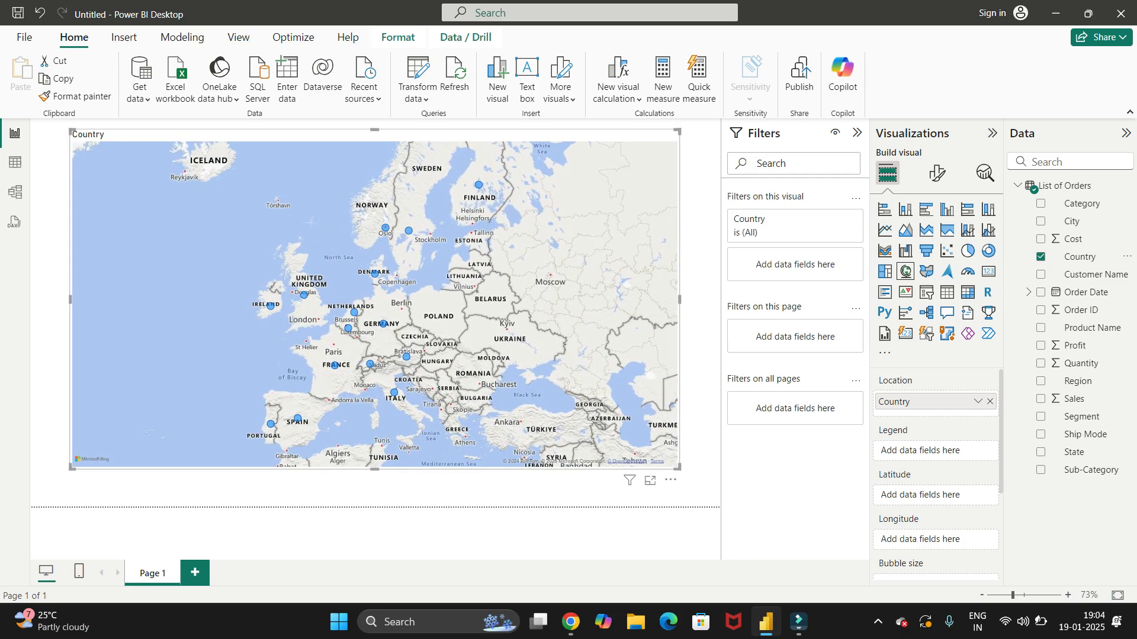